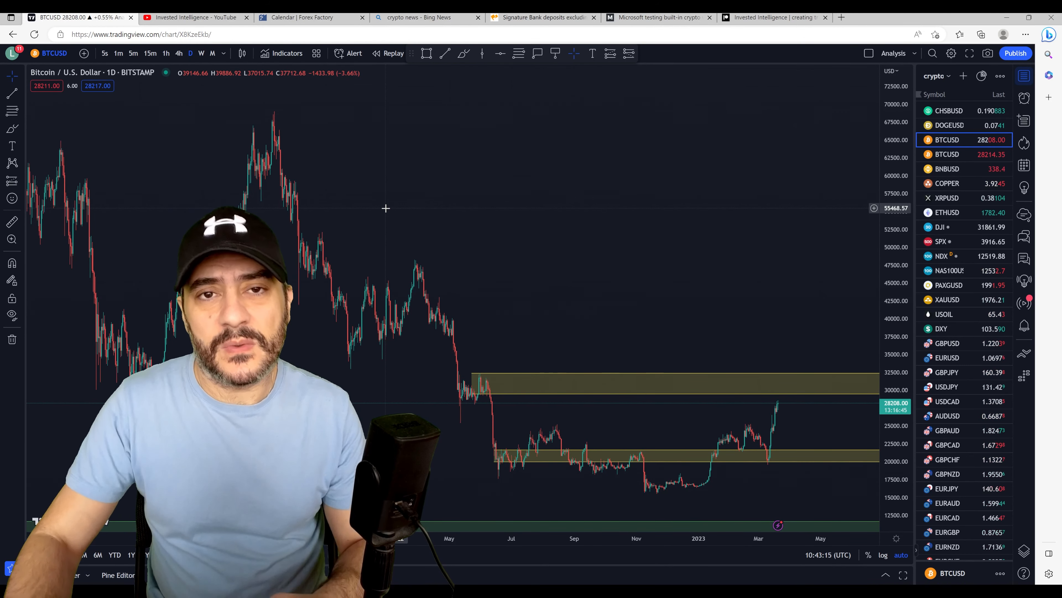
Show the Signature Bank article's headline and opening paragraph on the Flagstar deposit sale.
click(540, 17)
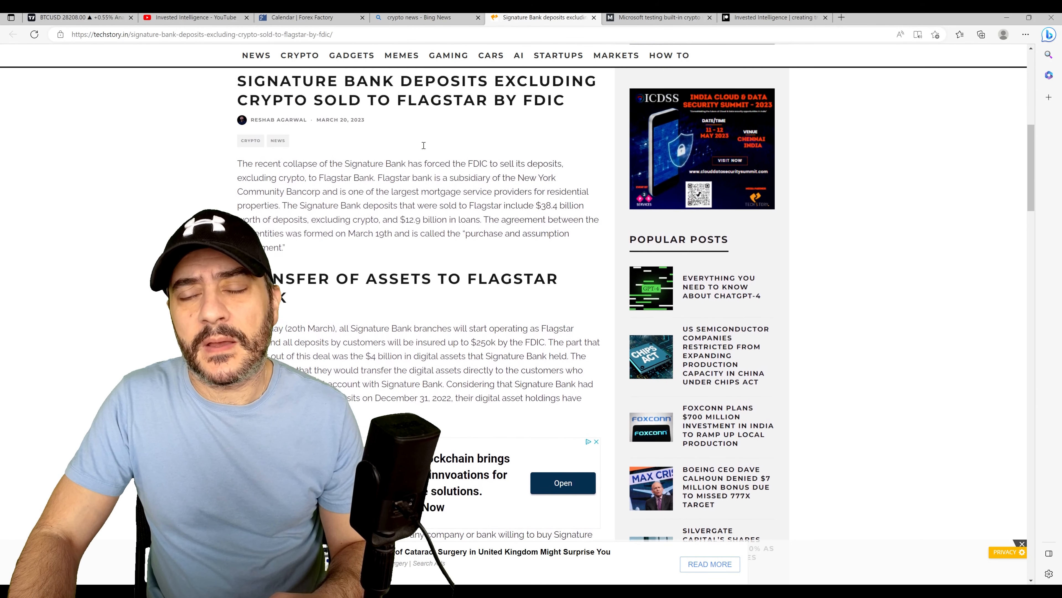
scroll(down, 3)
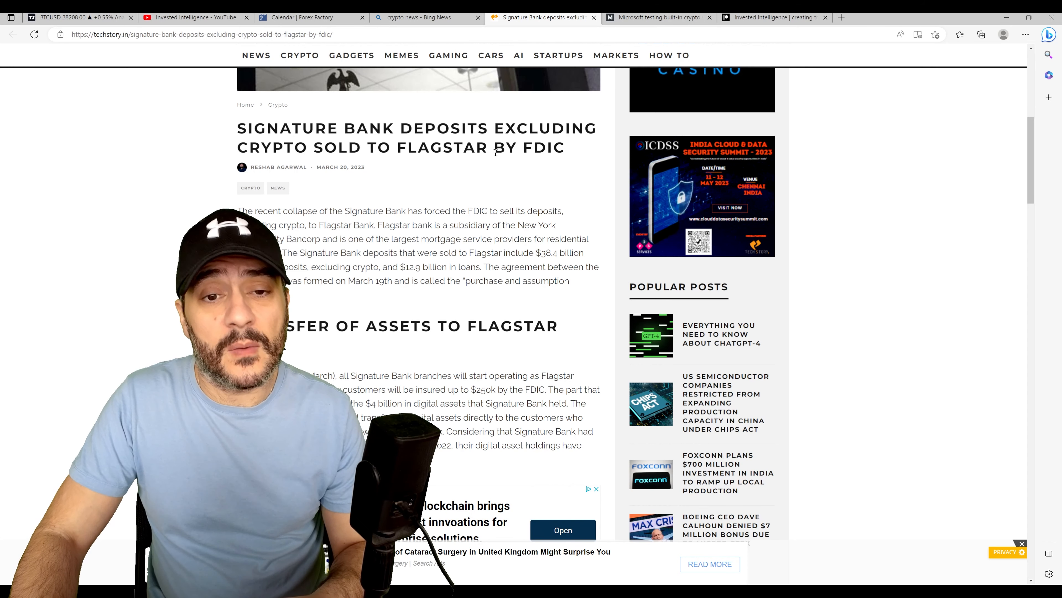
Show the MyBroadband article on Microsoft's built-in Edge crypto wallet.
click(657, 17)
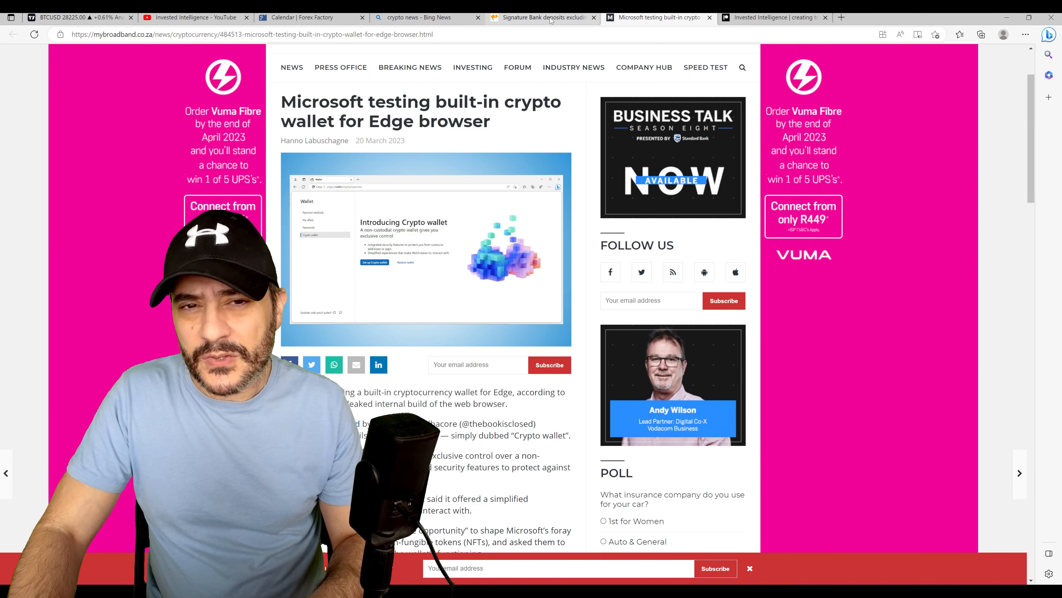
Return to the Signature Bank article and read down to 'Transfer of Assets to Flagstar Bank'.
click(542, 17)
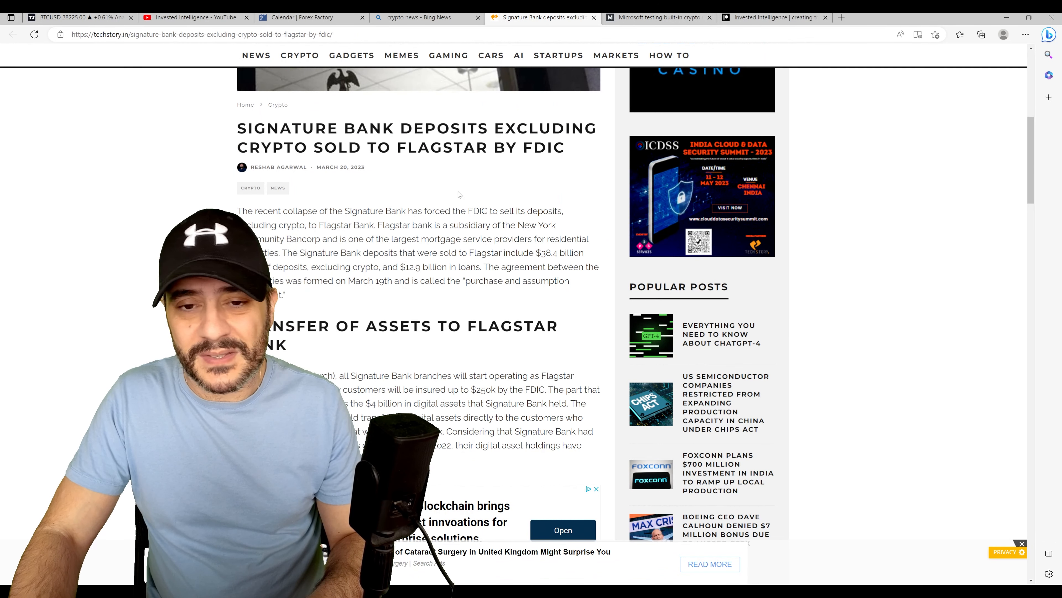
scroll(down, 3)
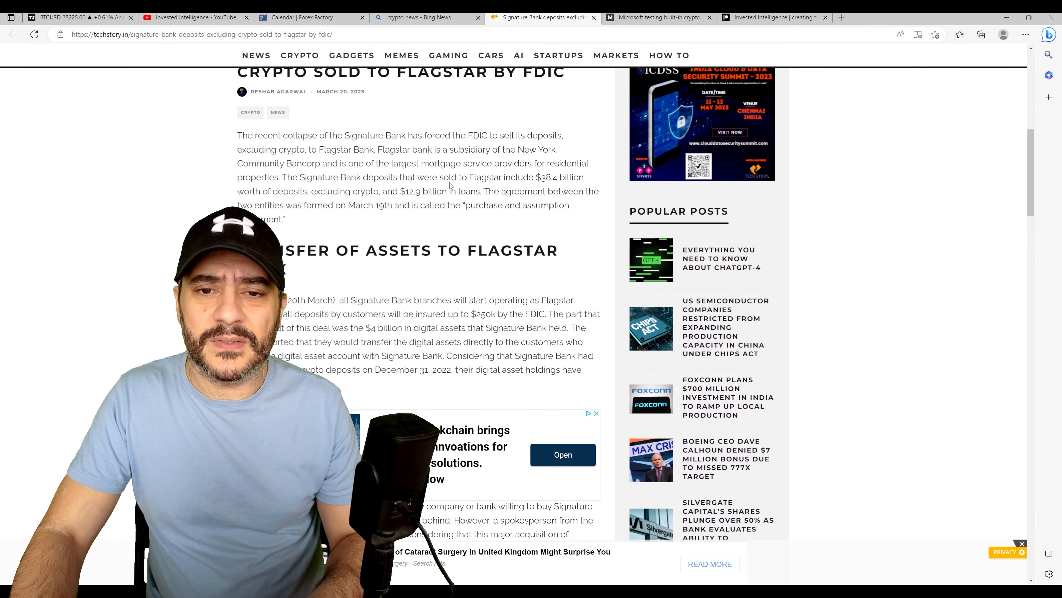
scroll(down, 3)
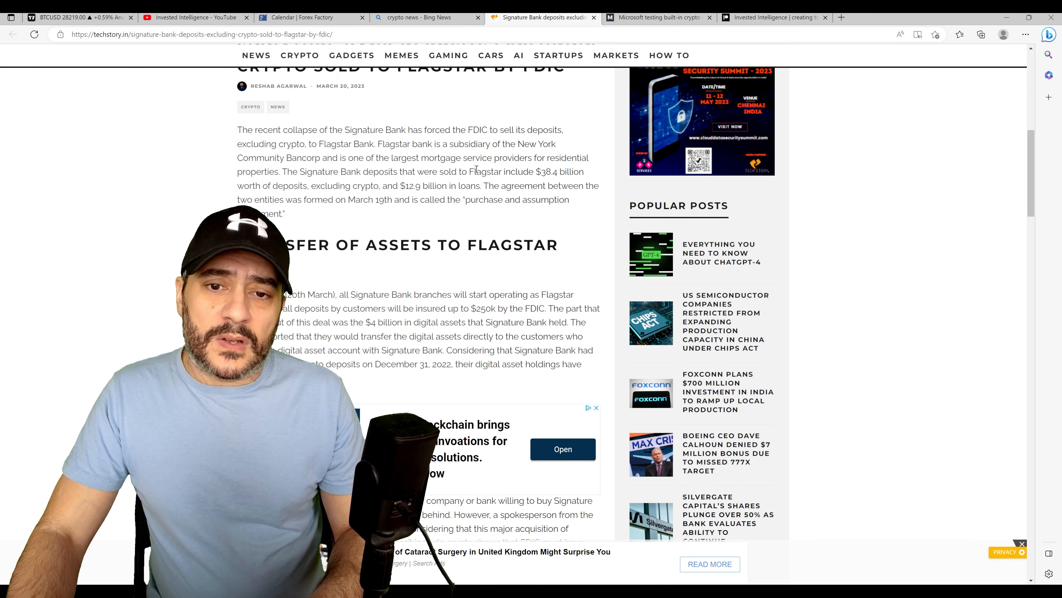
scroll(down, 3)
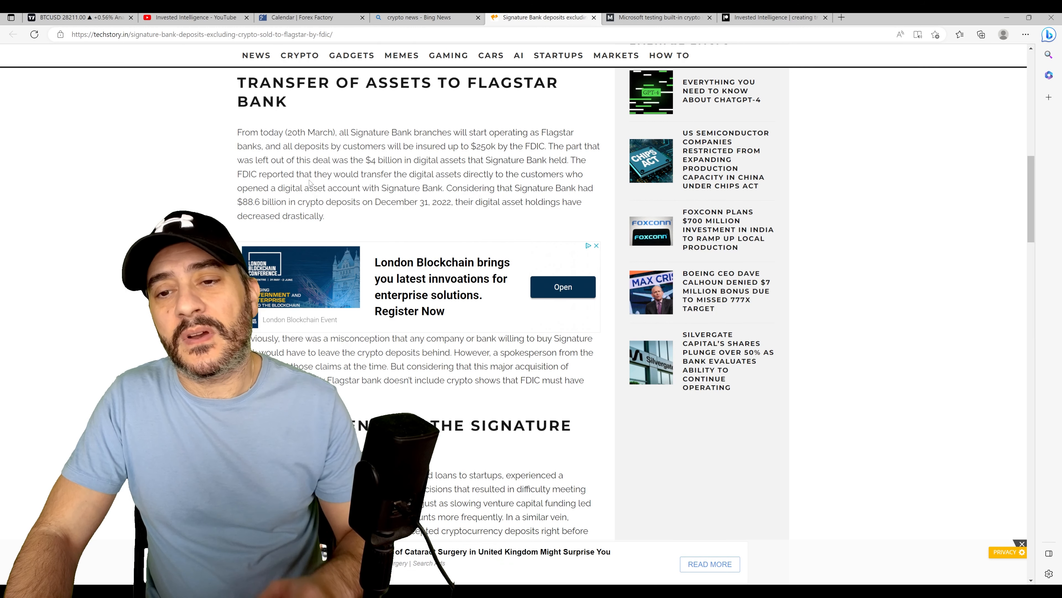
scroll(down, 3)
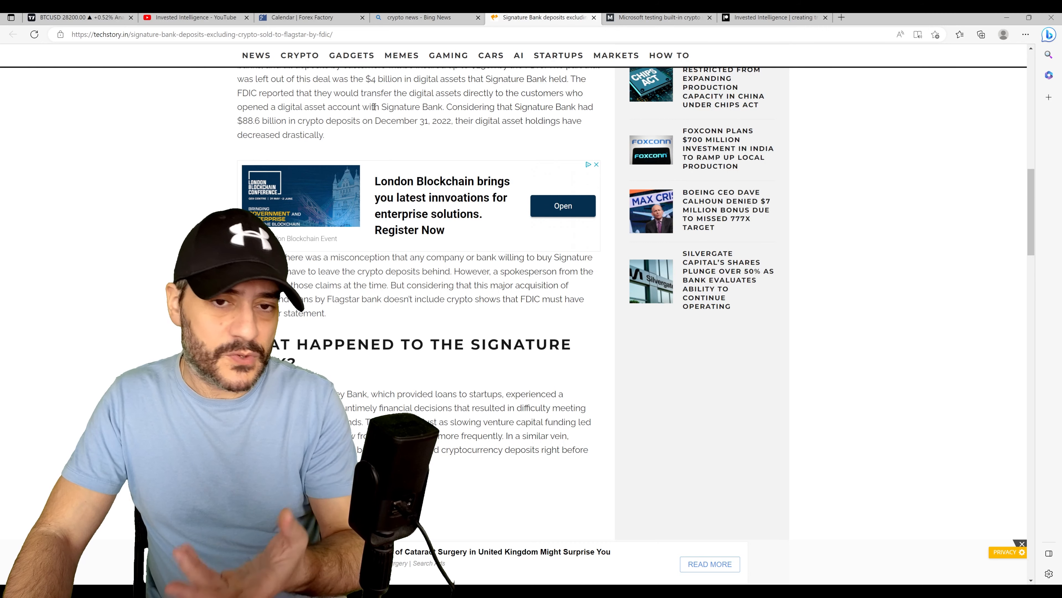
mouse_move(336, 139)
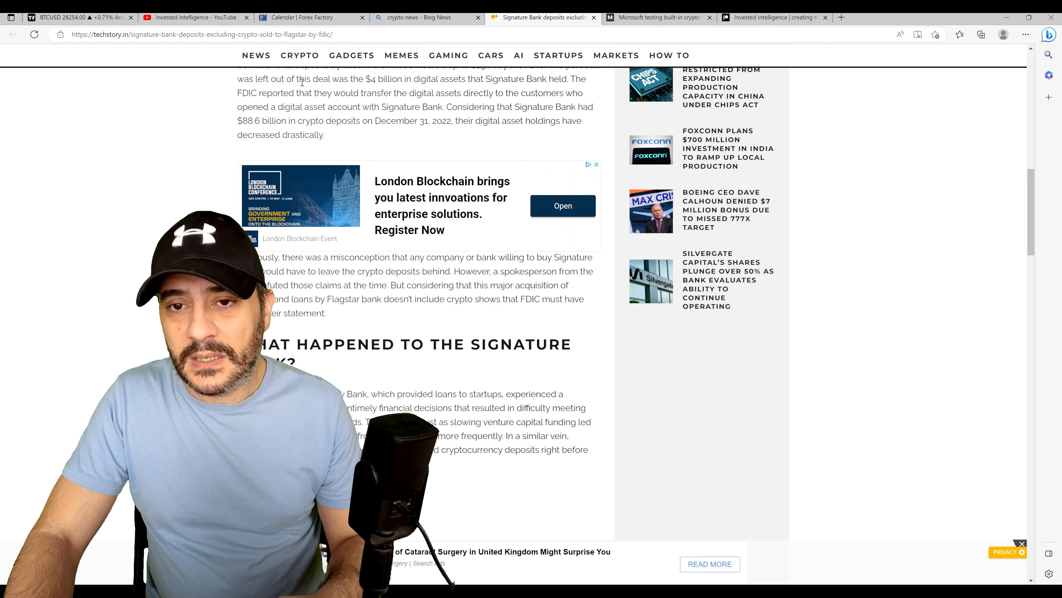
scroll(down, 3)
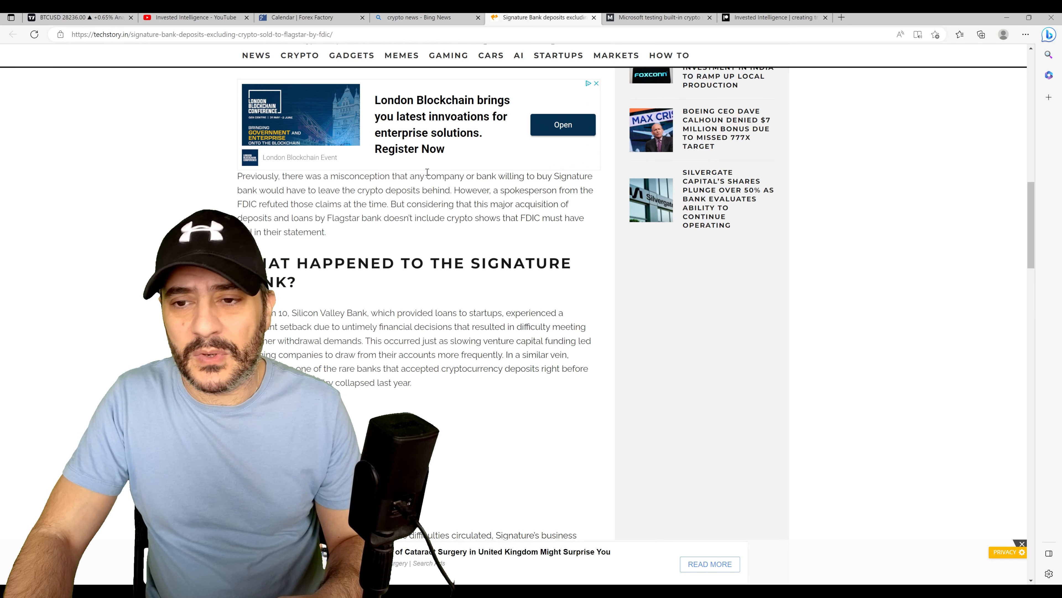
scroll(down, 3)
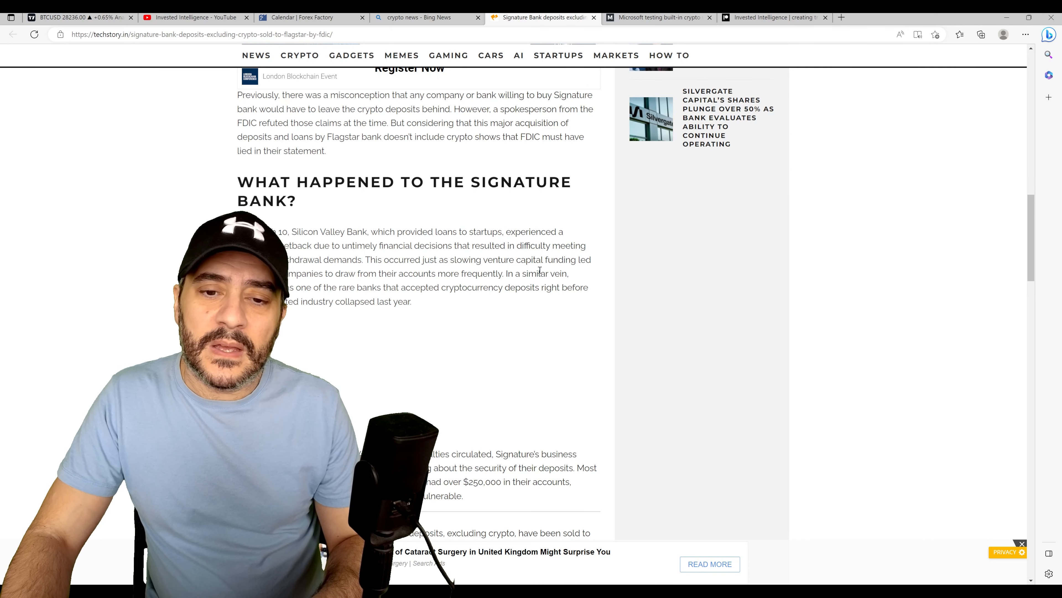
scroll(down, 3)
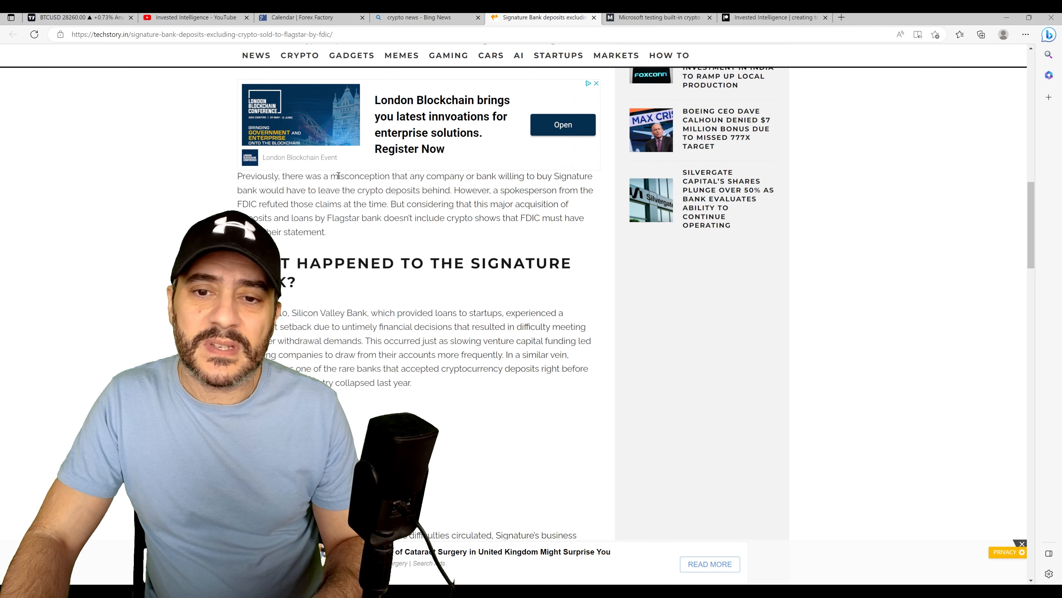
scroll(down, 3)
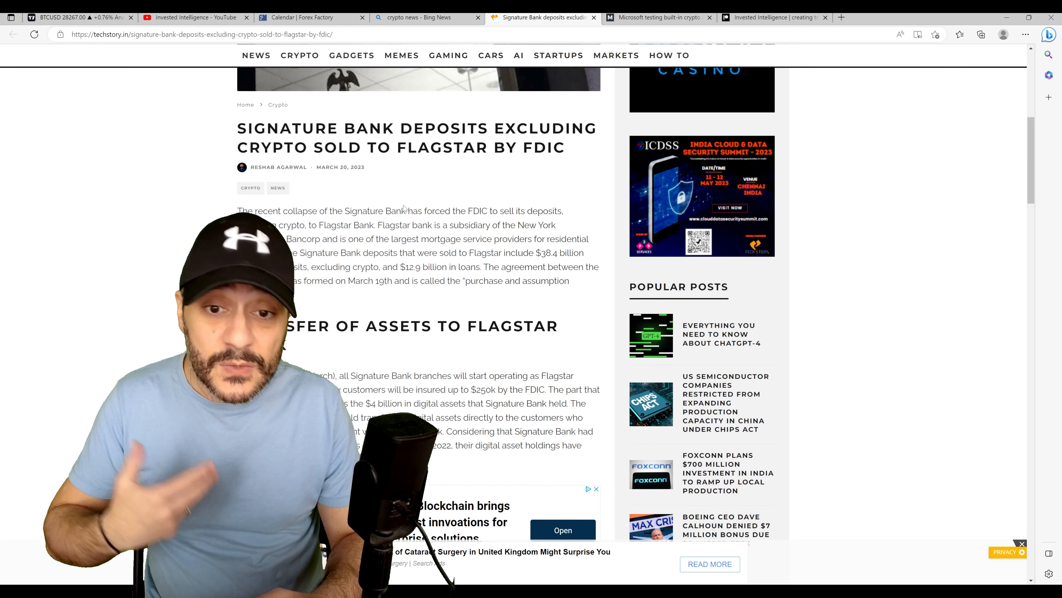
scroll(down, 3)
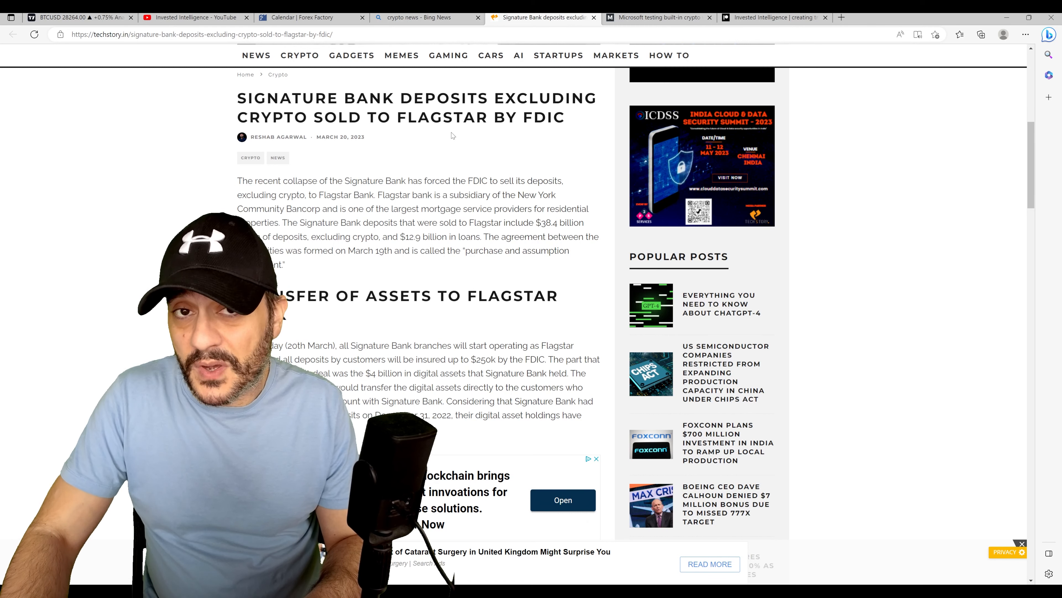
mouse_move(443, 147)
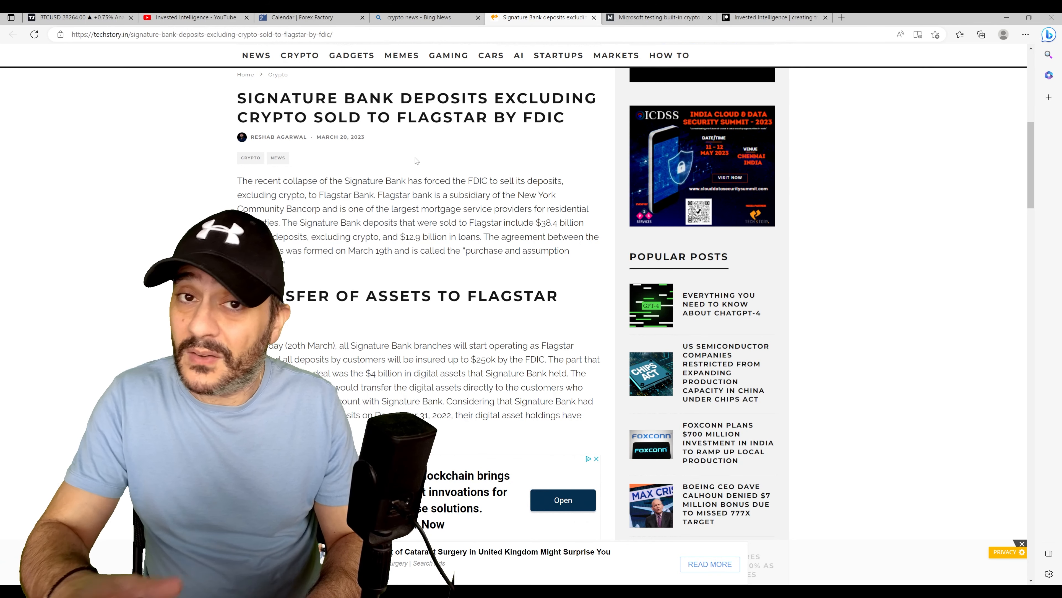
Return to the BTCUSD daily chart with its yellow price zones and crypto watchlist.
click(76, 17)
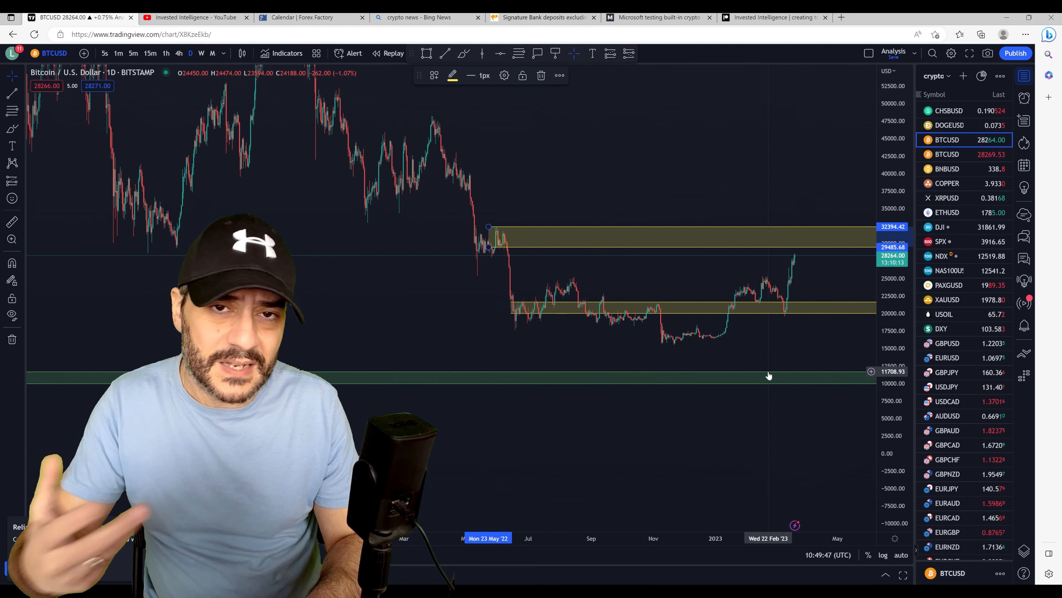
mouse_move(769, 353)
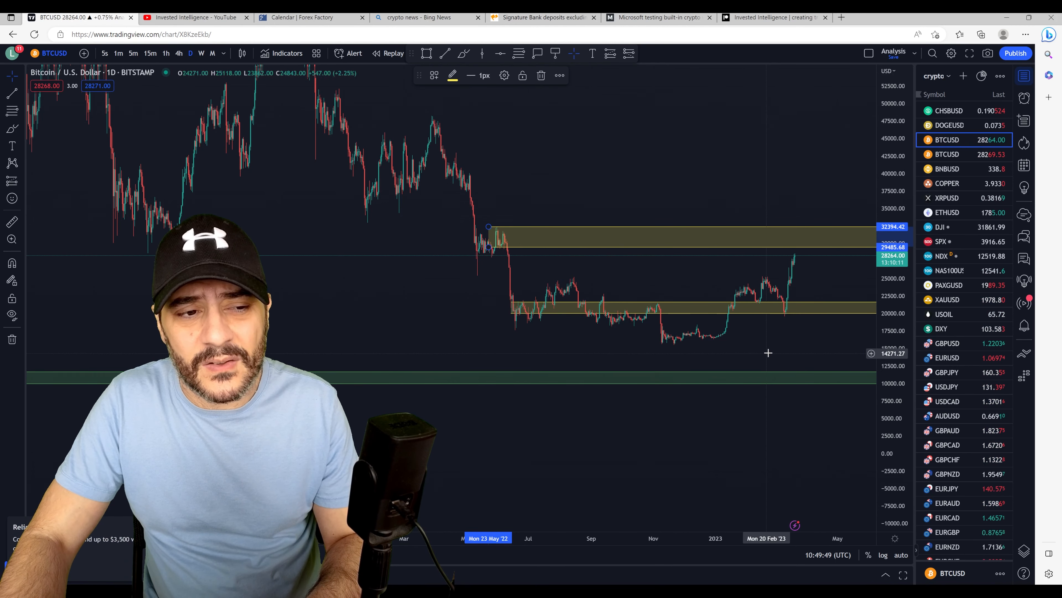
mouse_move(758, 338)
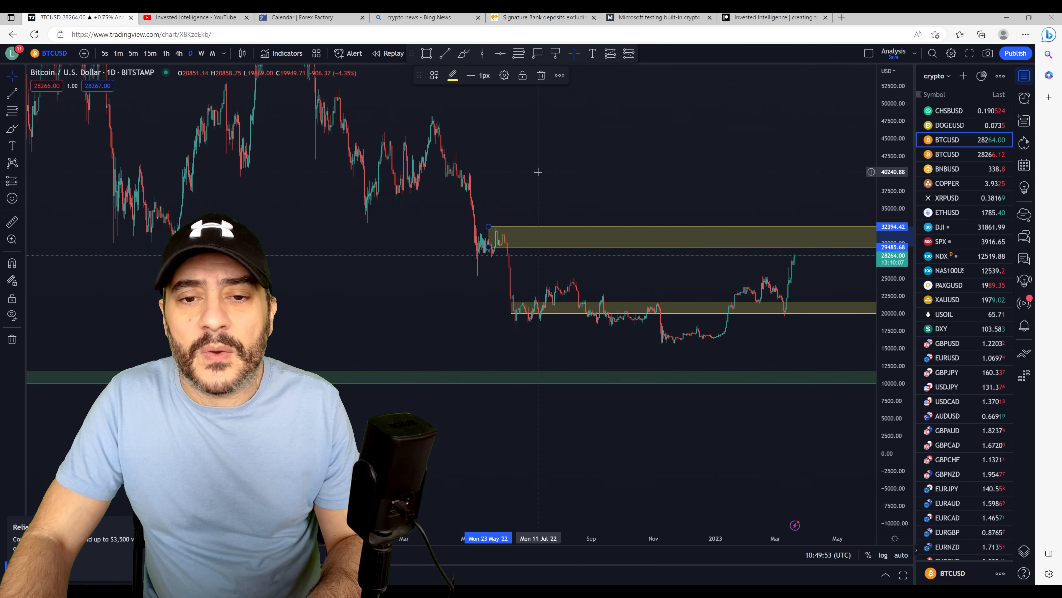
click(202, 53)
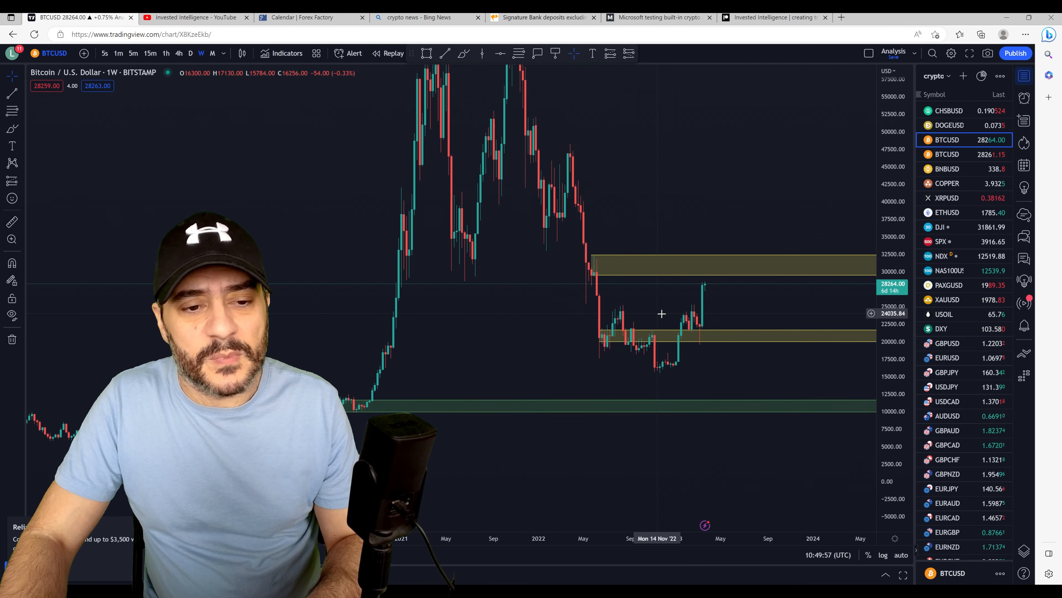
mouse_move(700, 280)
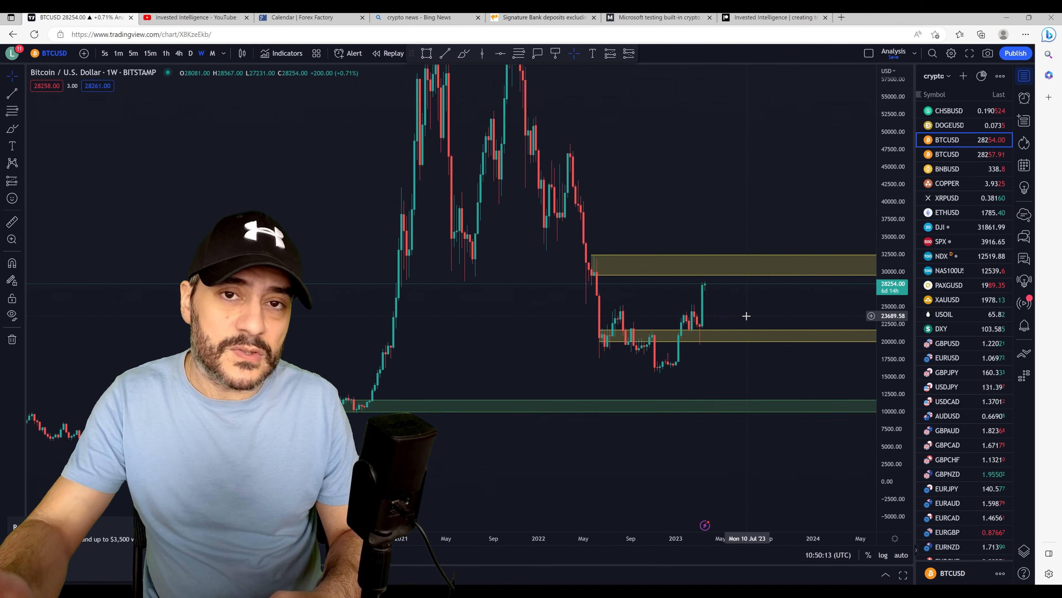
mouse_move(697, 329)
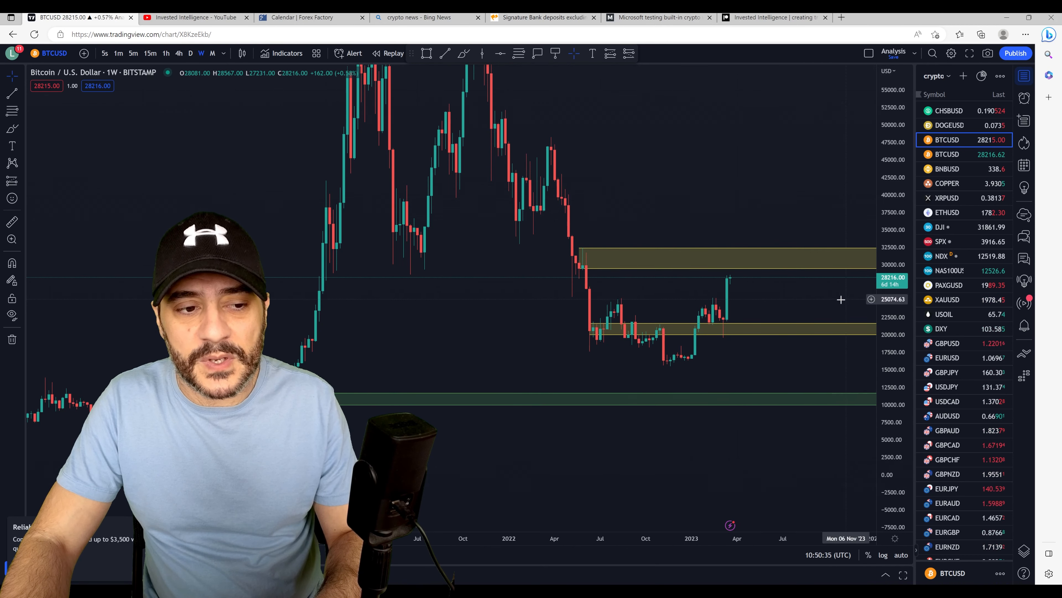
mouse_move(746, 302)
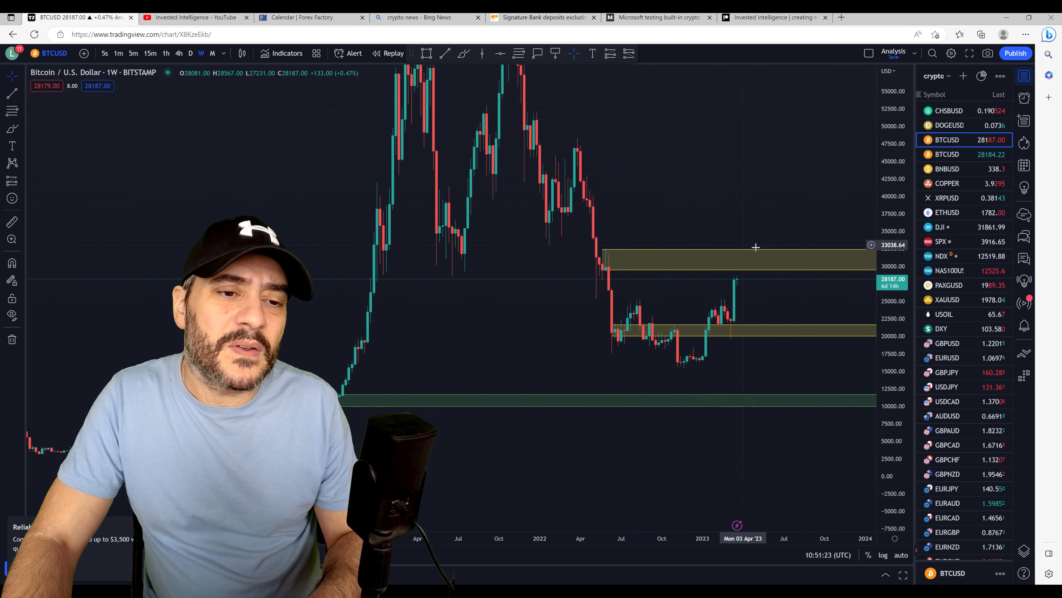
mouse_move(704, 257)
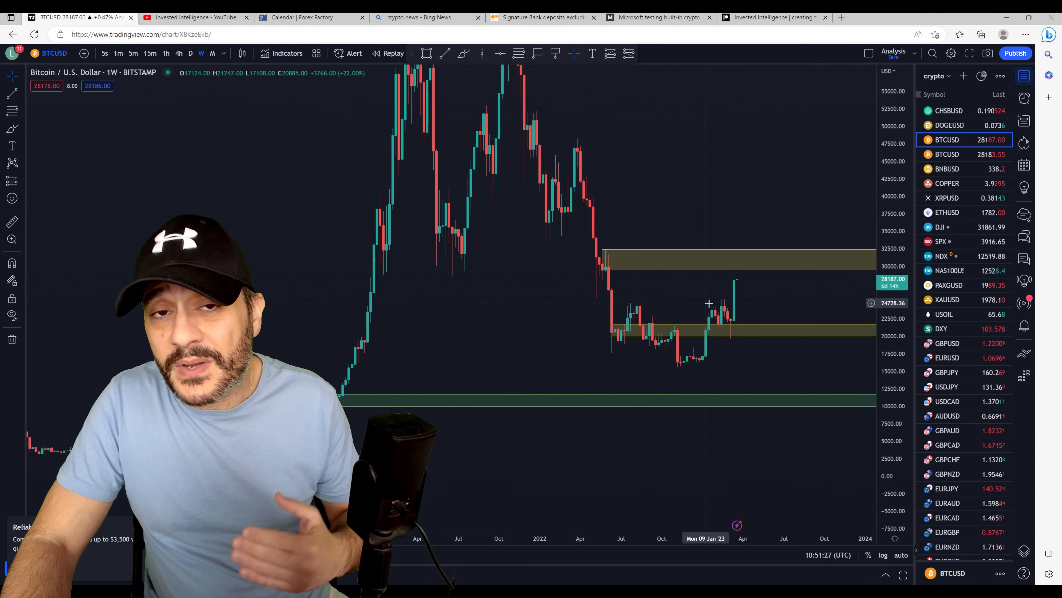
mouse_move(746, 298)
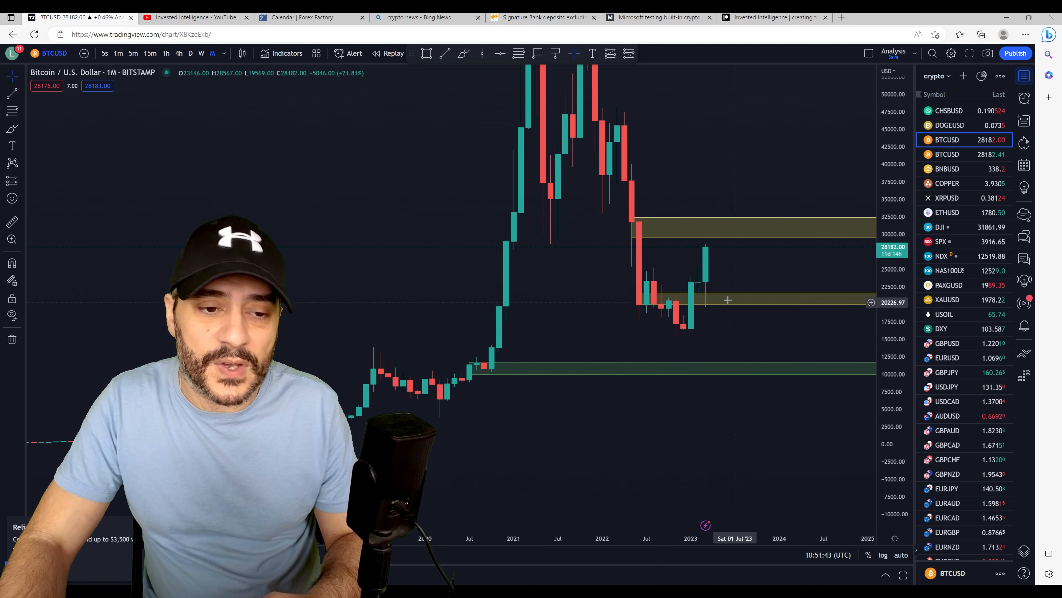
mouse_move(664, 330)
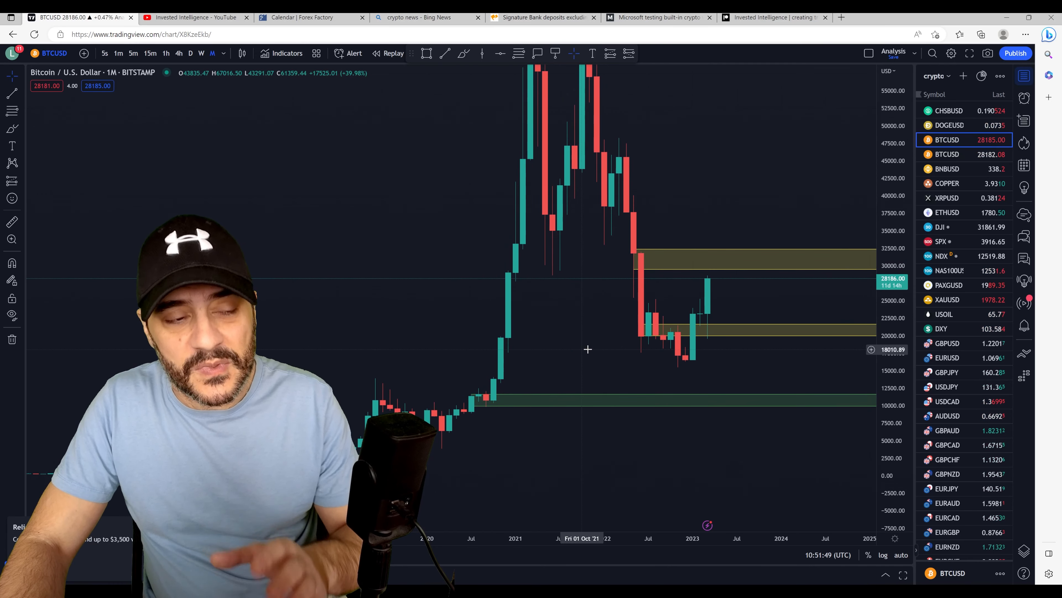
Load BNBUSD from the watchlist to show the monthly Binance Coin chart.
click(947, 169)
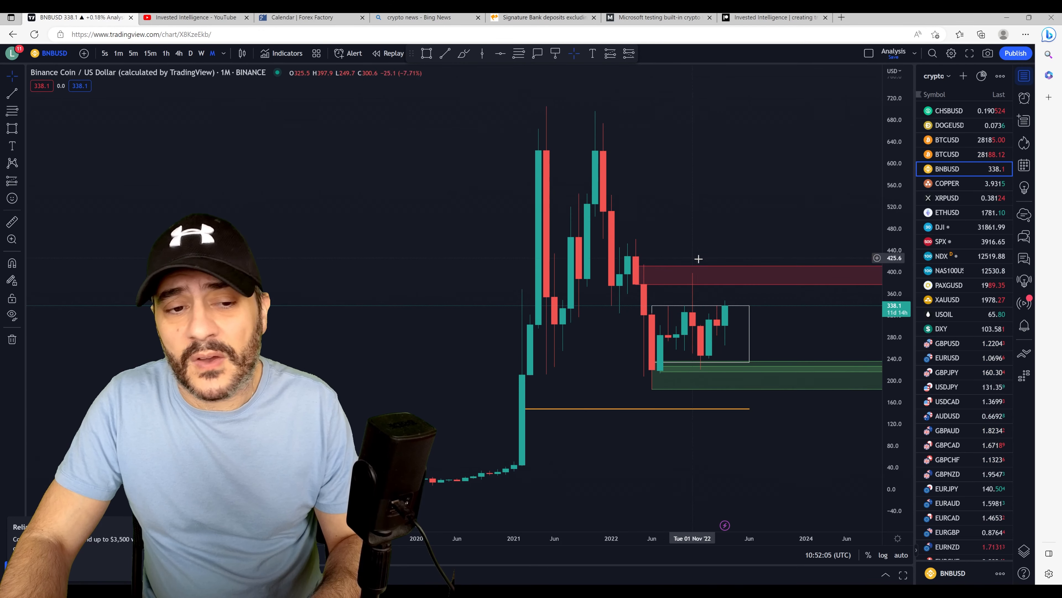
mouse_move(690, 319)
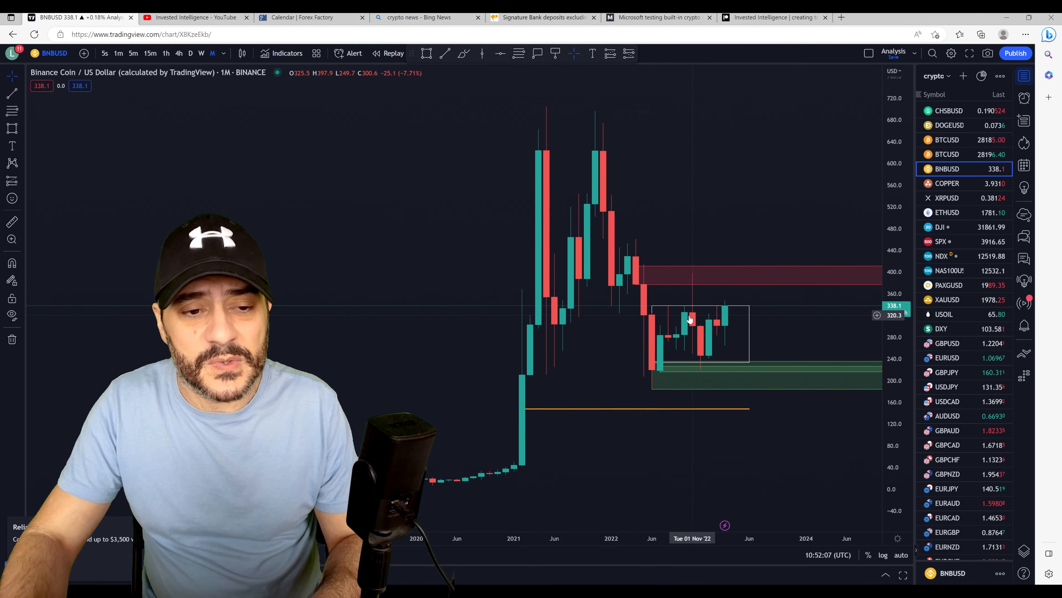
mouse_move(698, 349)
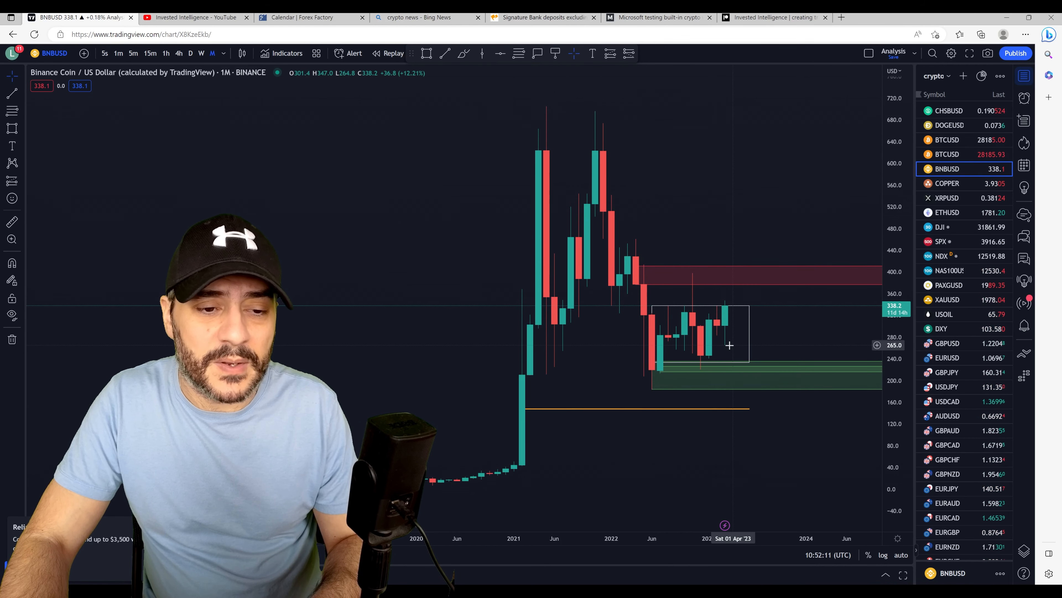
mouse_move(726, 342)
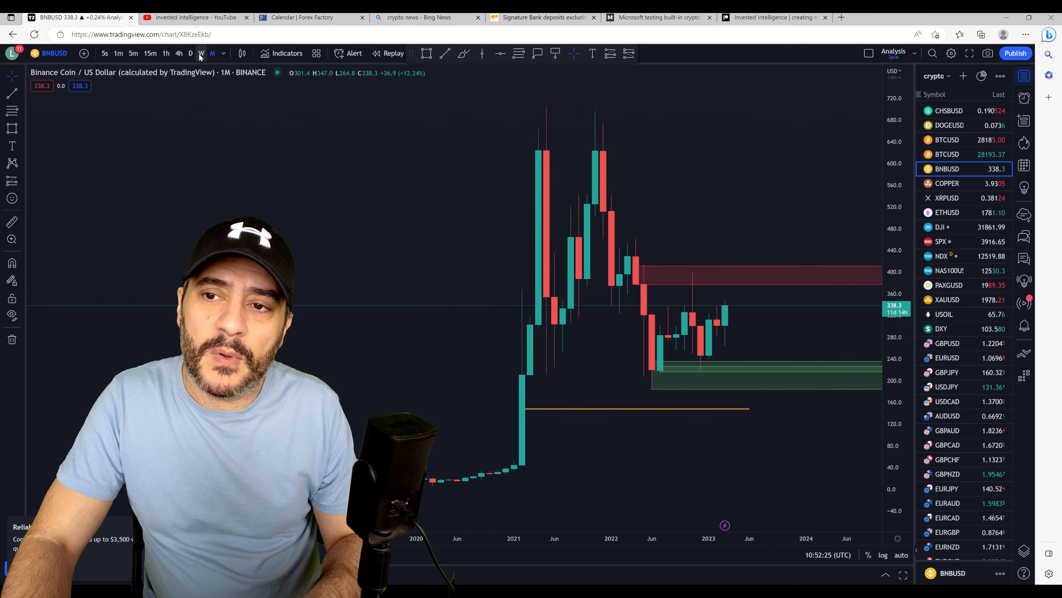
Switch the BNBUSD chart to the weekly timeframe, keeping its red and green zones.
click(201, 54)
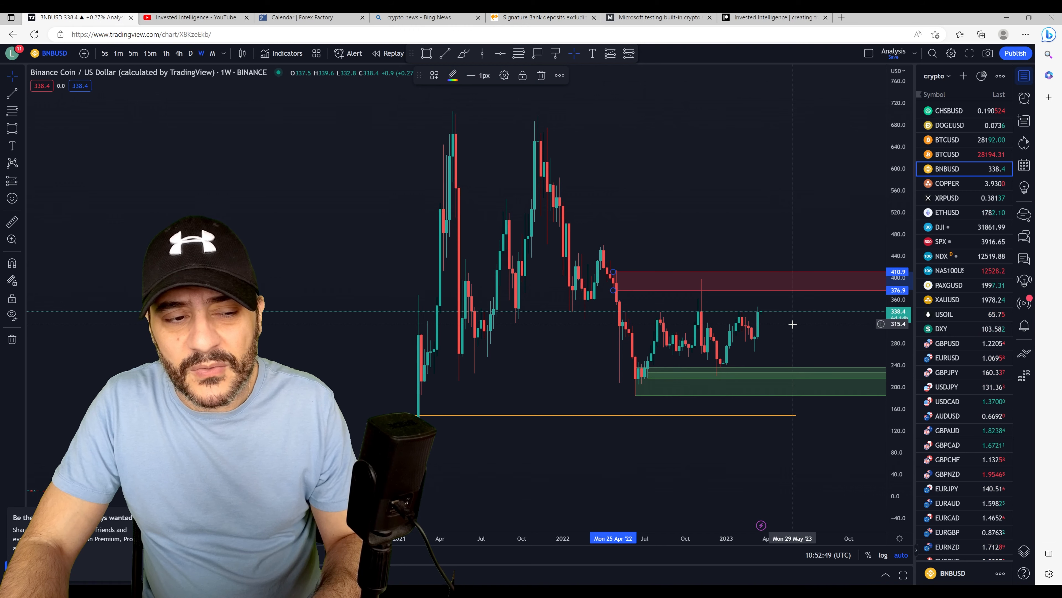
mouse_move(779, 303)
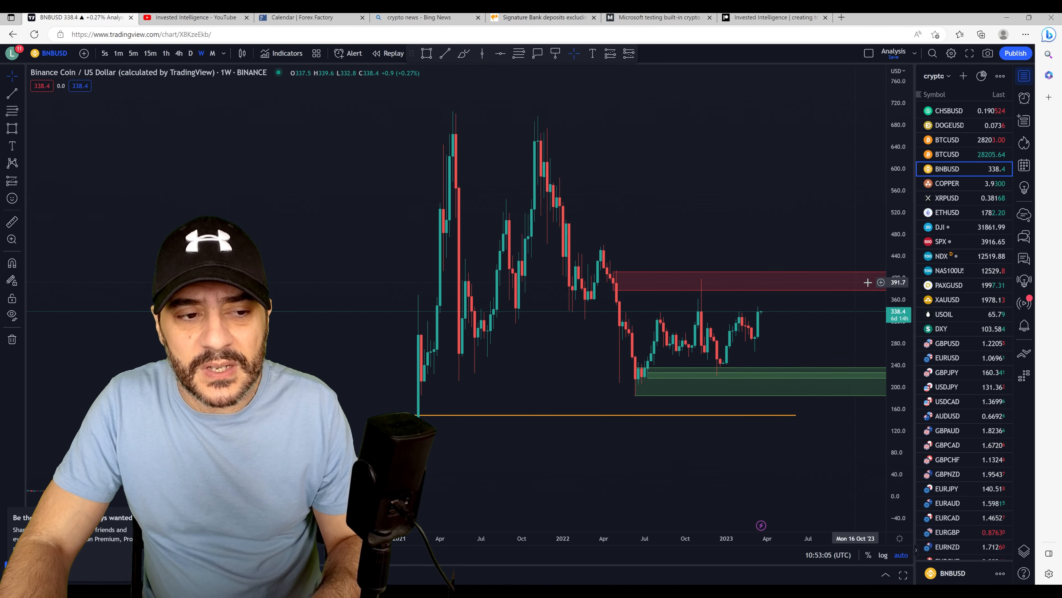
mouse_move(798, 284)
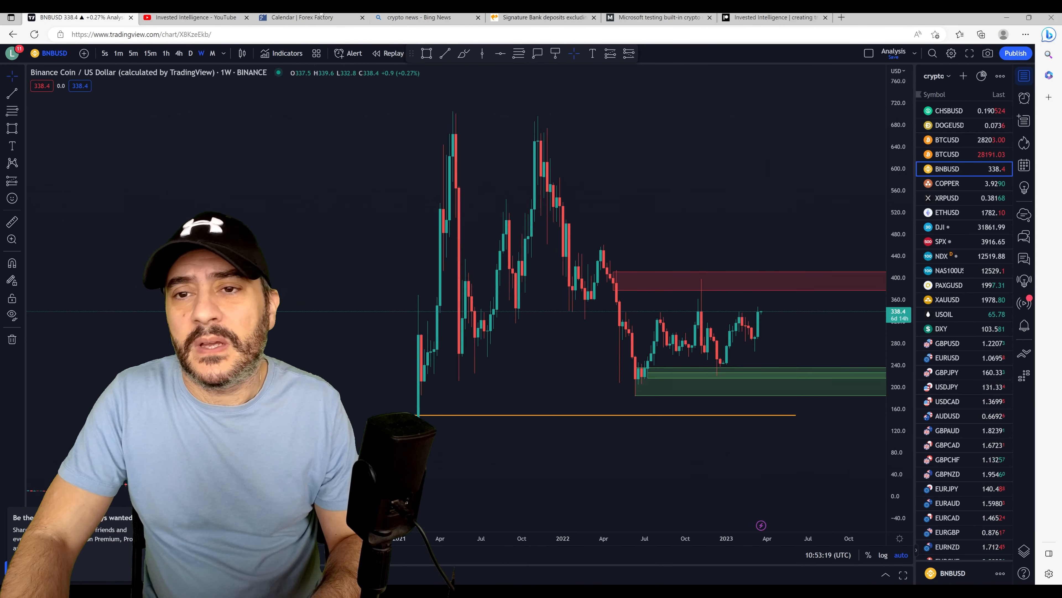
Show the Mar 19–25 Forex Factory calendar down to Thursday and Friday events.
click(302, 17)
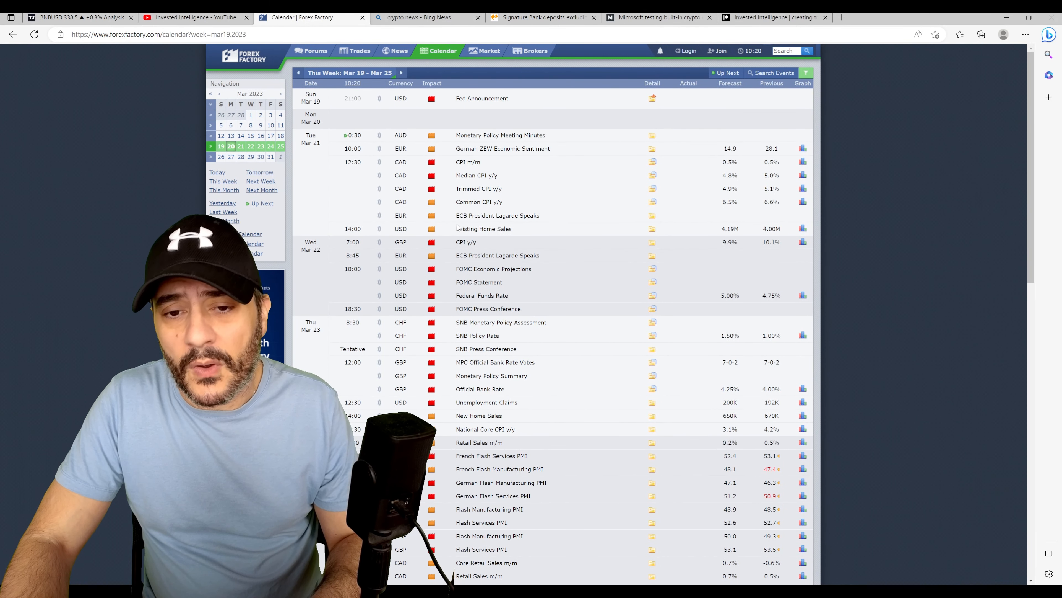
scroll(down, 3)
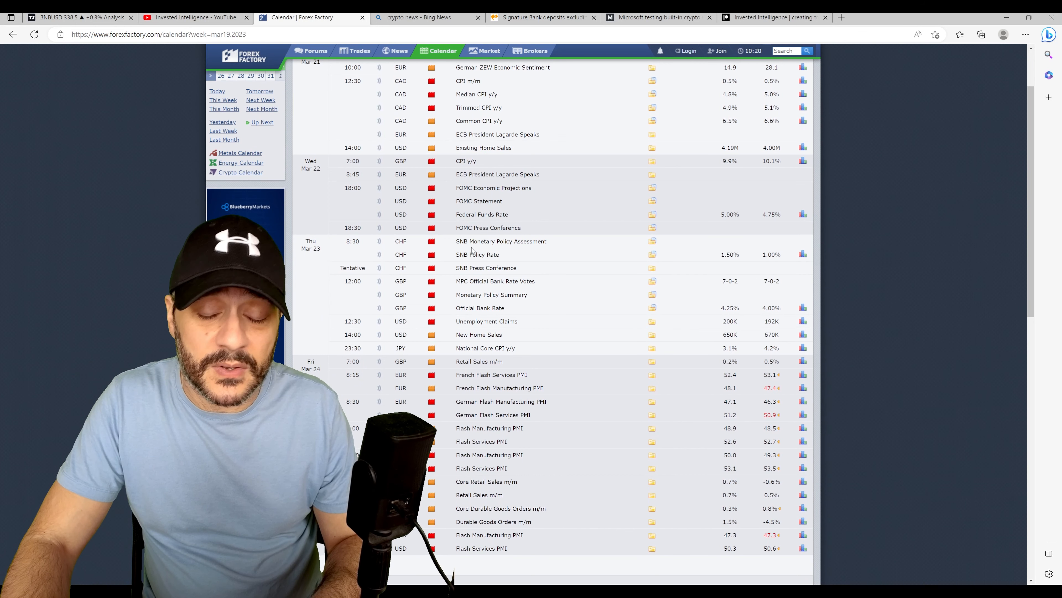
scroll(down, 3)
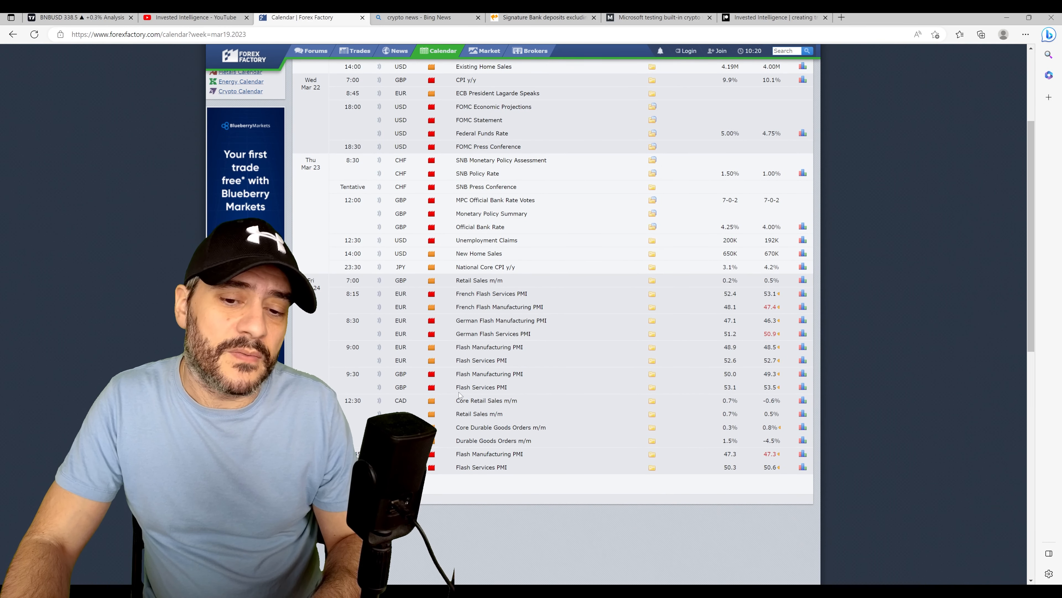
mouse_move(469, 403)
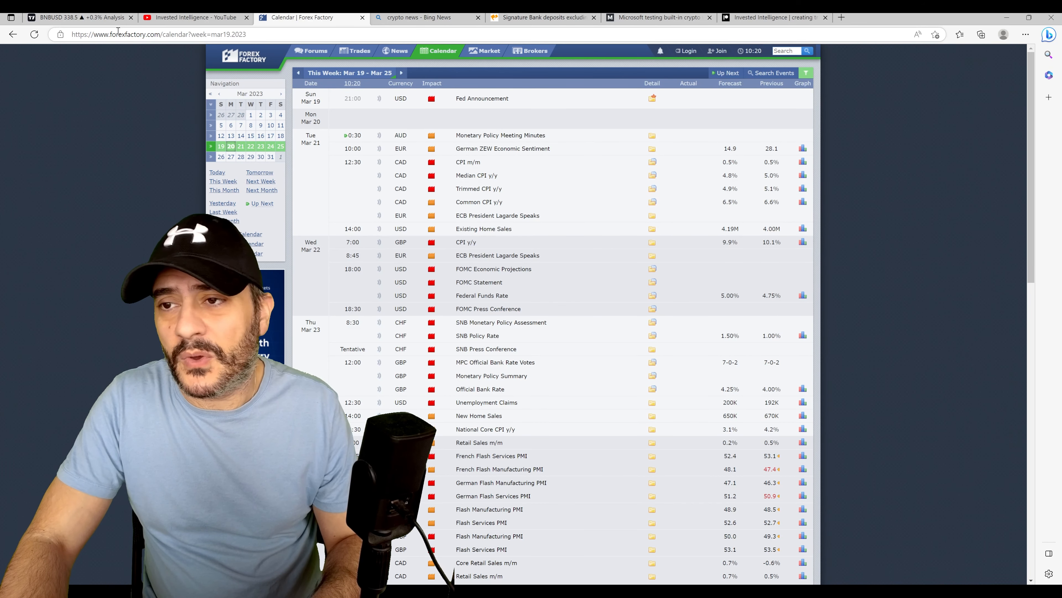
Return to TradingView and load NAS100USD from the watchlist on the weekly chart.
click(76, 18)
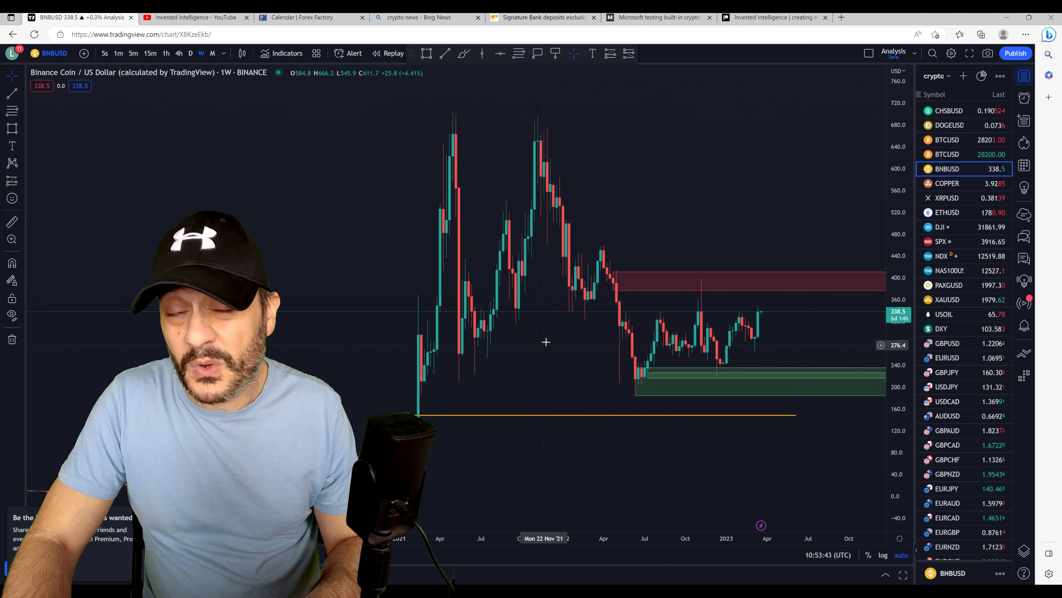
mouse_move(717, 251)
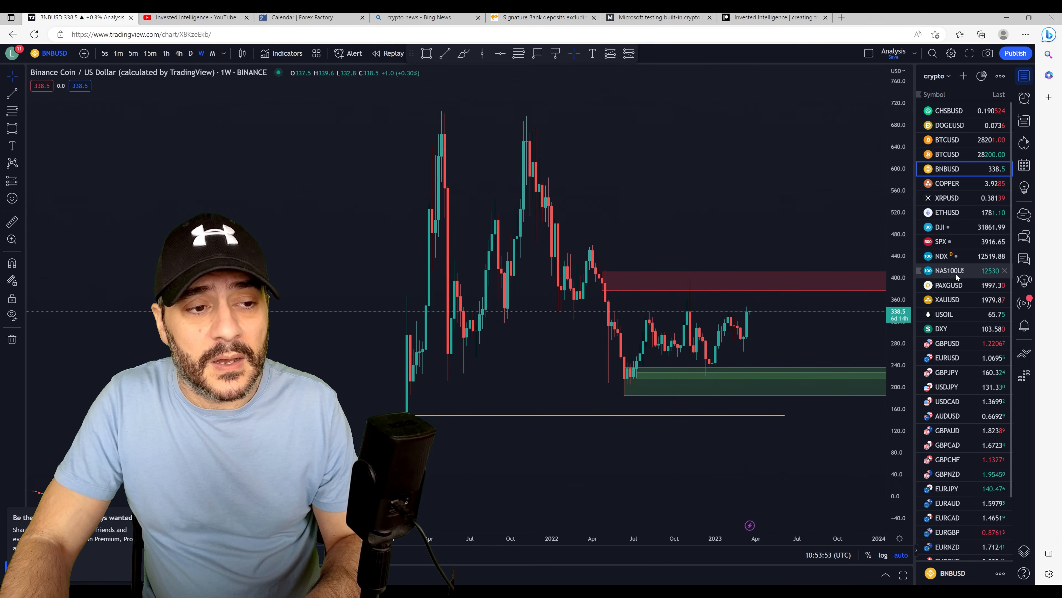
click(951, 271)
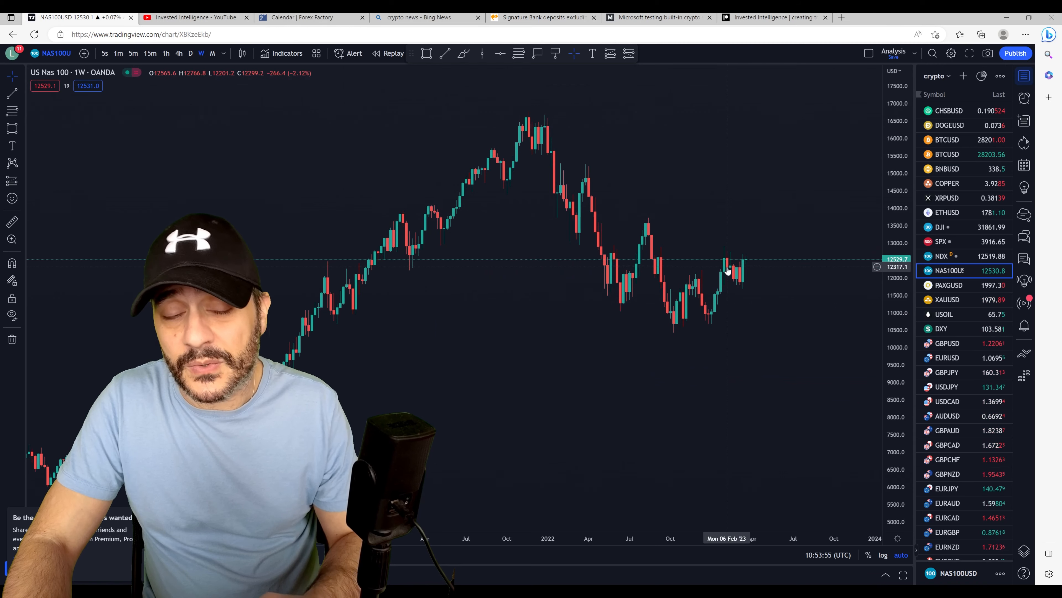